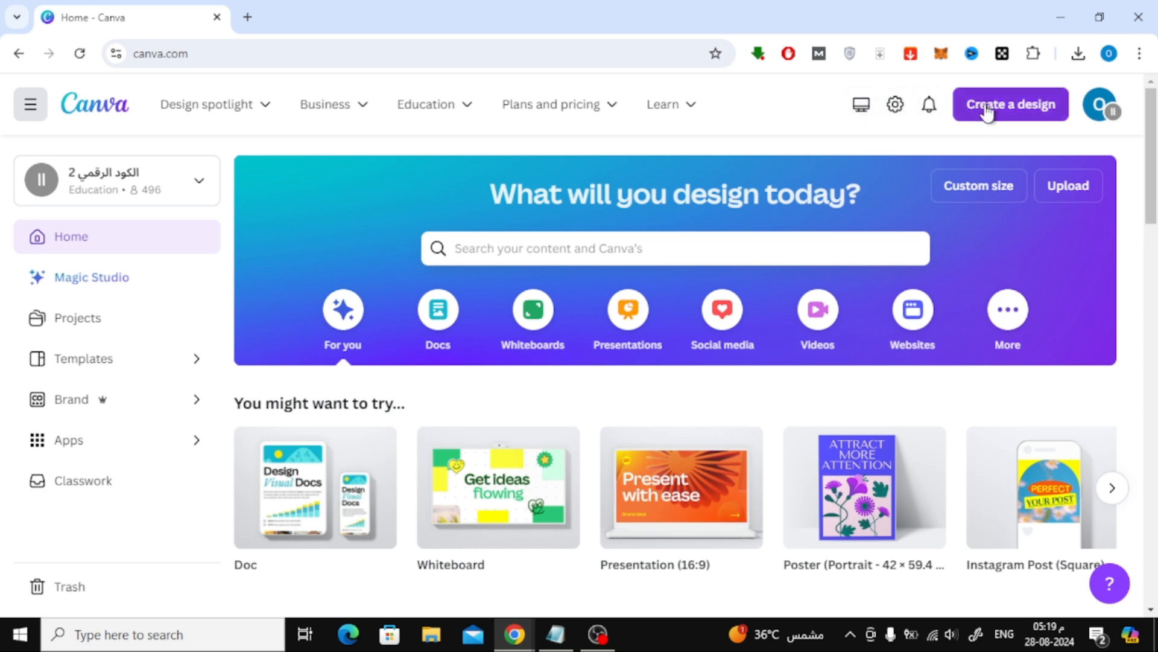
Step: Create a new custom-size design of 1920 × 1080 px from the Canva home page
{"action": "left_click", "coordinate": [1011, 103]}
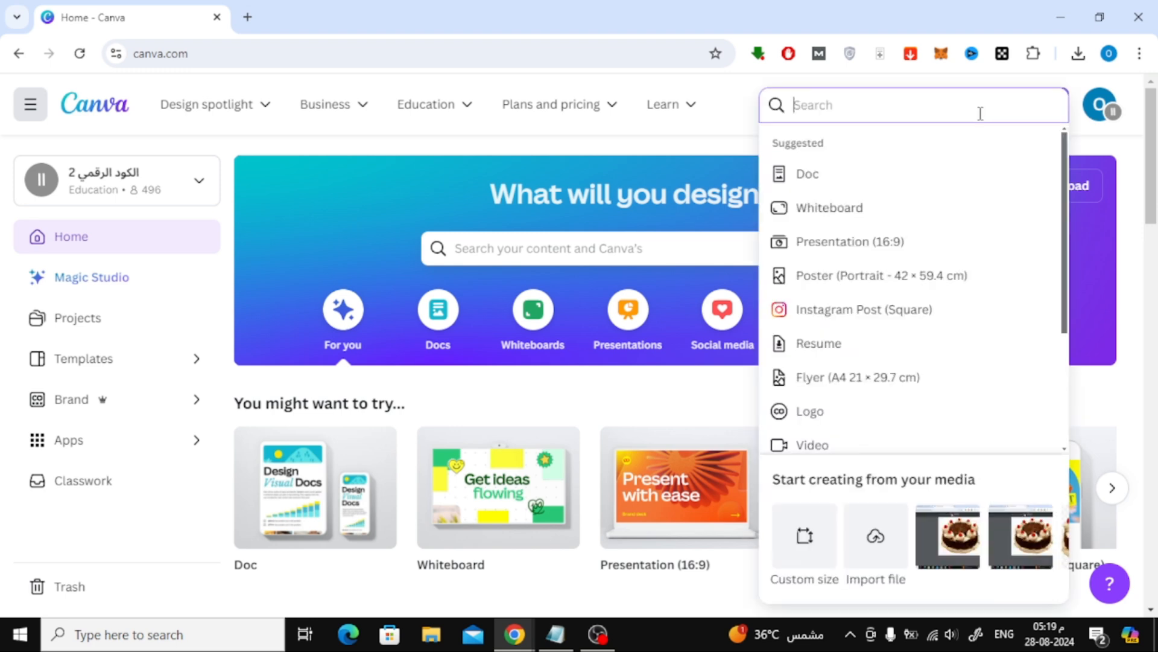
{"action": "scroll", "scroll_direction": "down", "scroll_amount": 3}
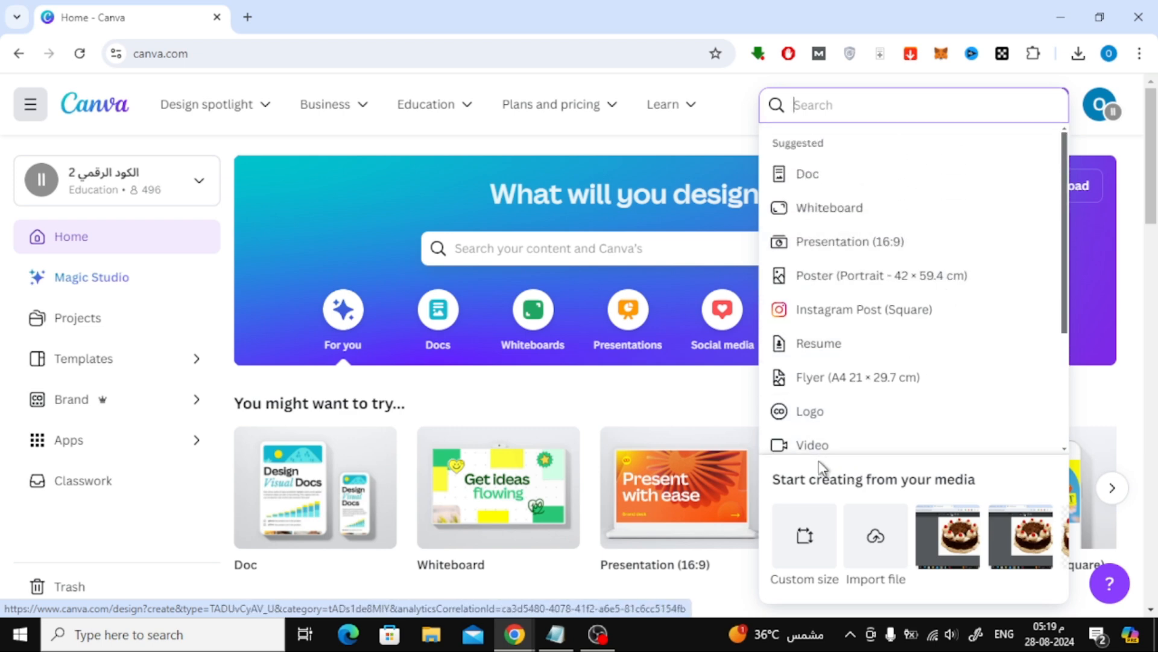
{"action": "left_click", "coordinate": [804, 536]}
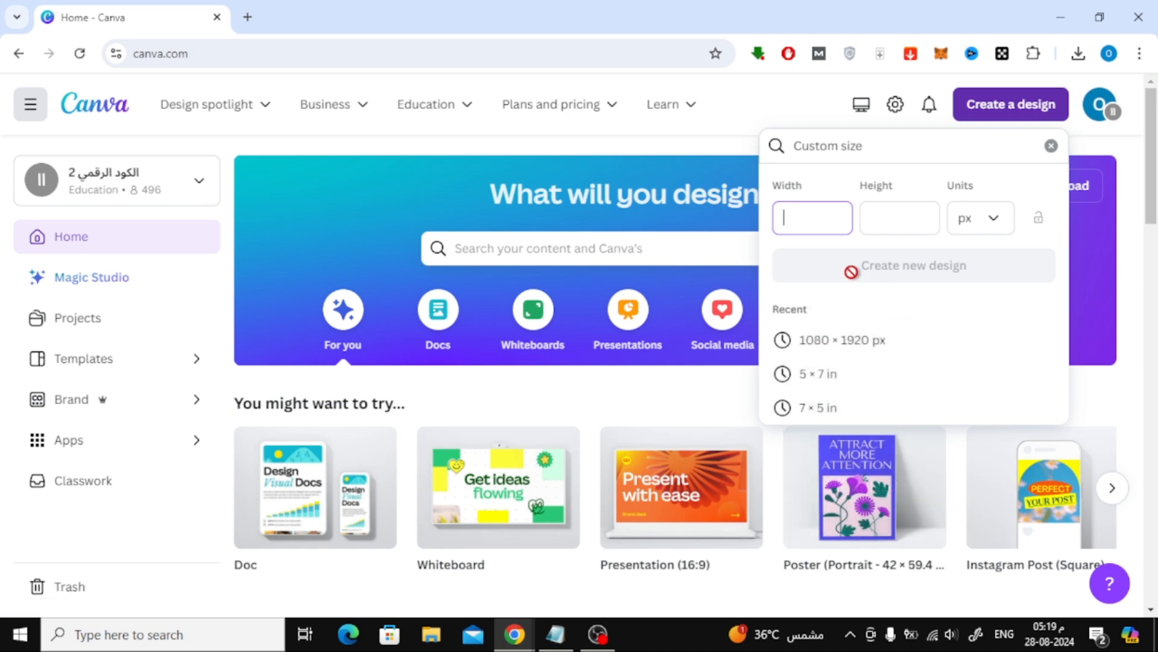
{"action": "type", "text": "1920"}
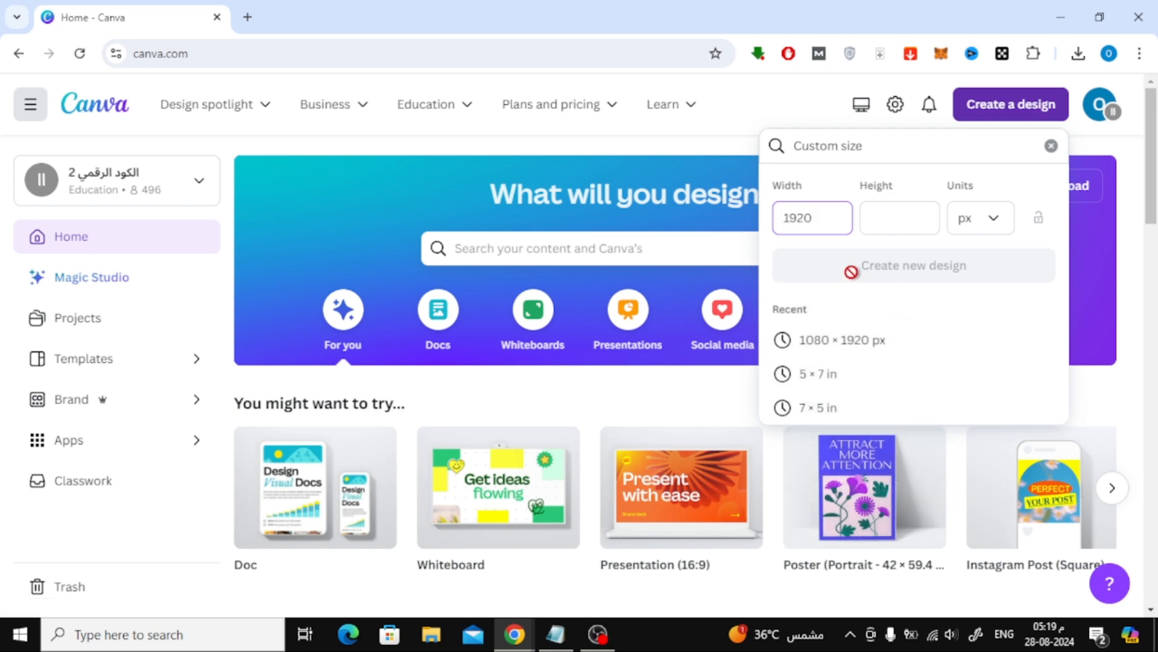
{"action": "type", "text": "1080"}
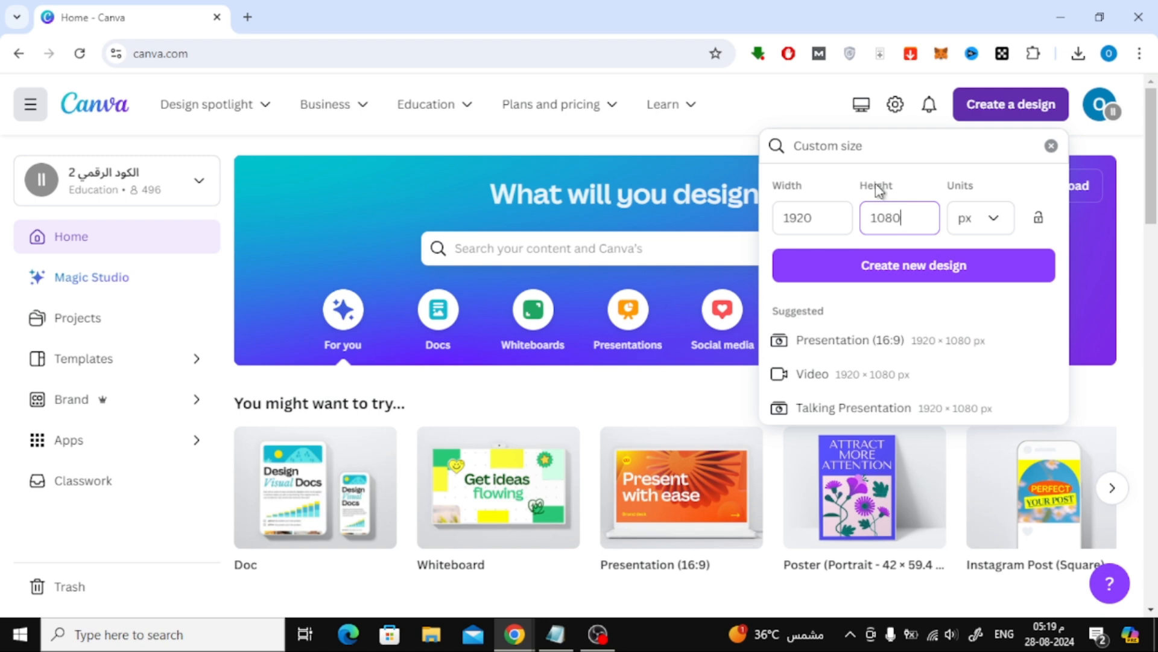
{"action": "left_click", "coordinate": [914, 266]}
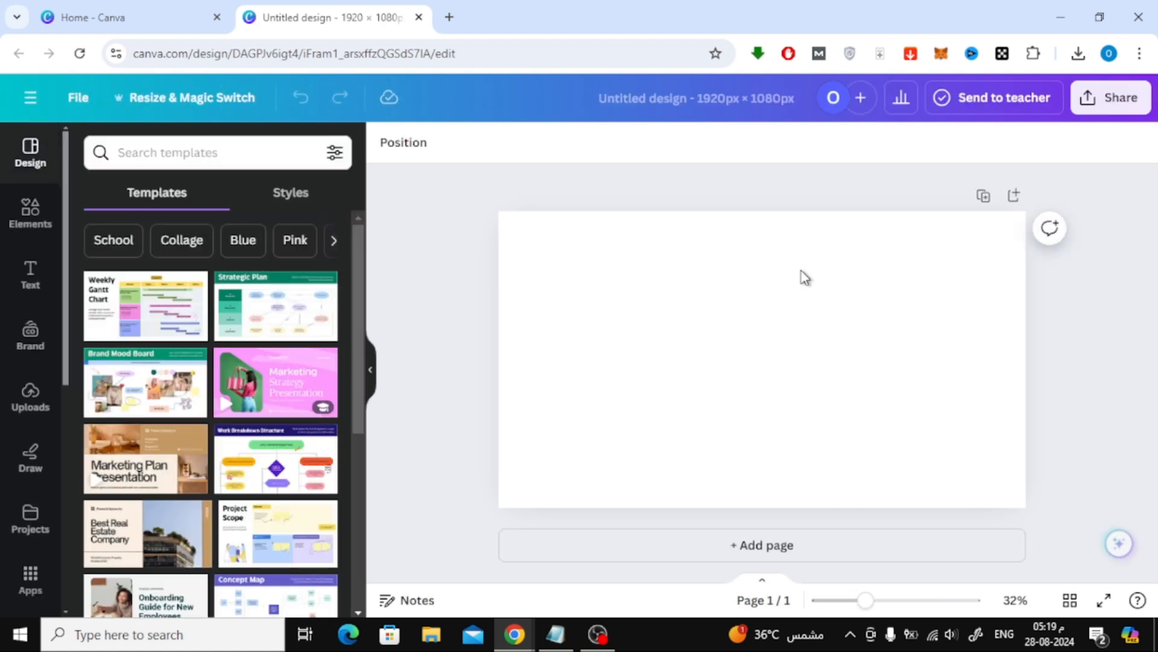
{"action": "mouse_move", "coordinate": [791, 259]}
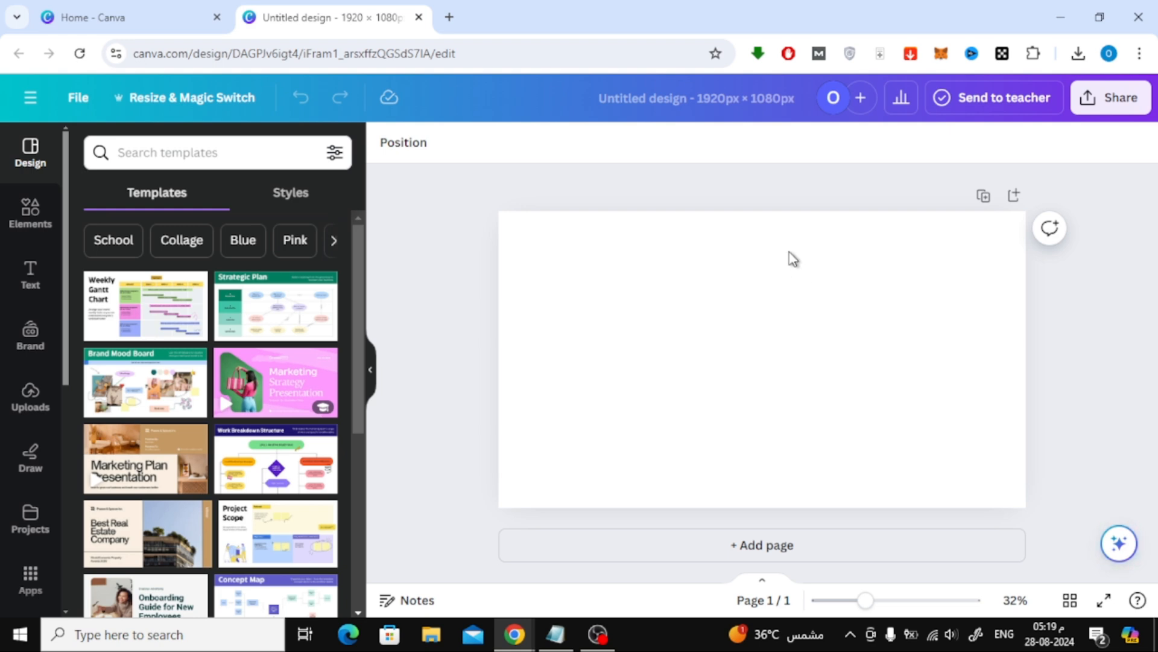
{"action": "mouse_move", "coordinate": [24, 392]}
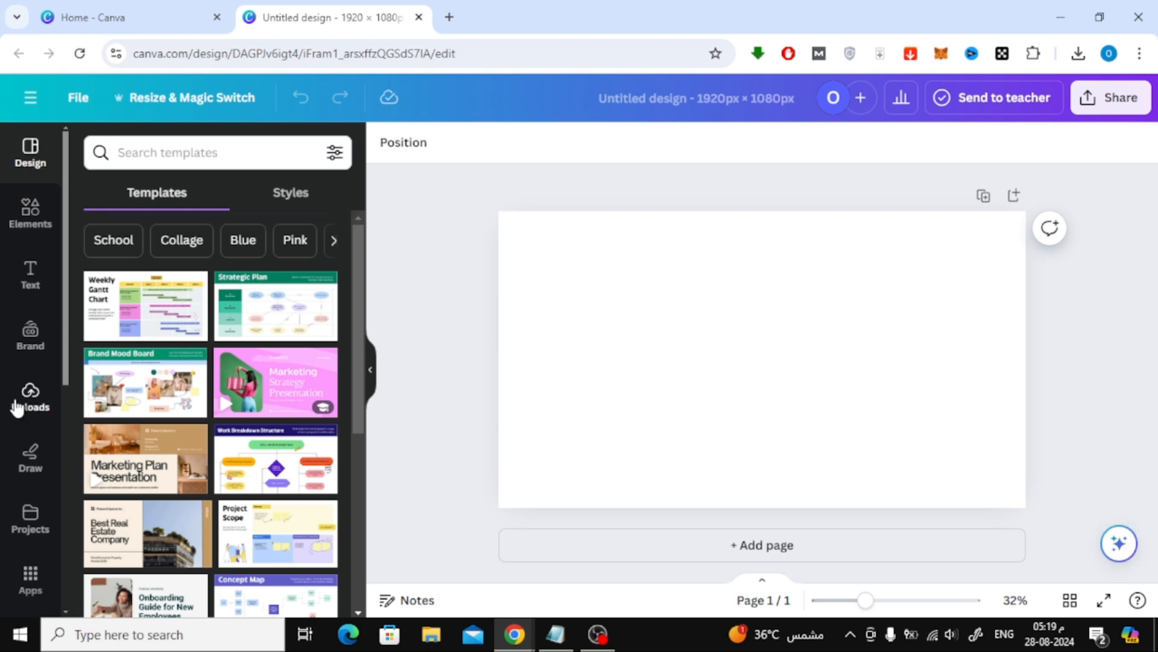
Step: Upload the family photos from the computer into the Uploads library
{"action": "left_click", "coordinate": [31, 396]}
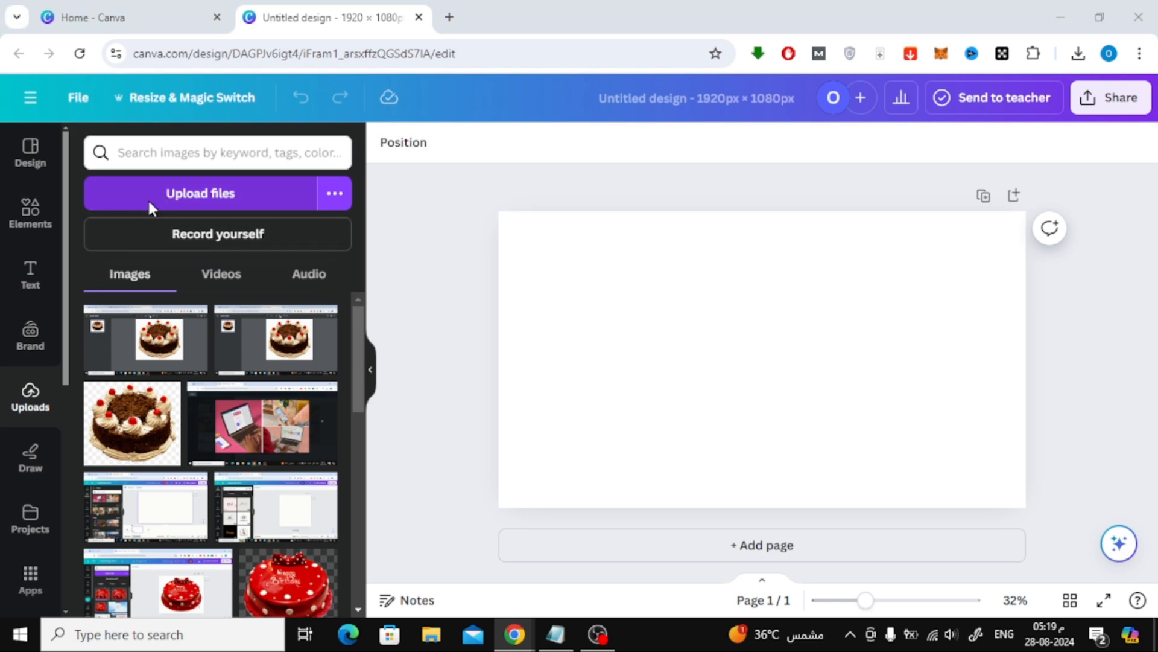
{"action": "left_click", "coordinate": [200, 193]}
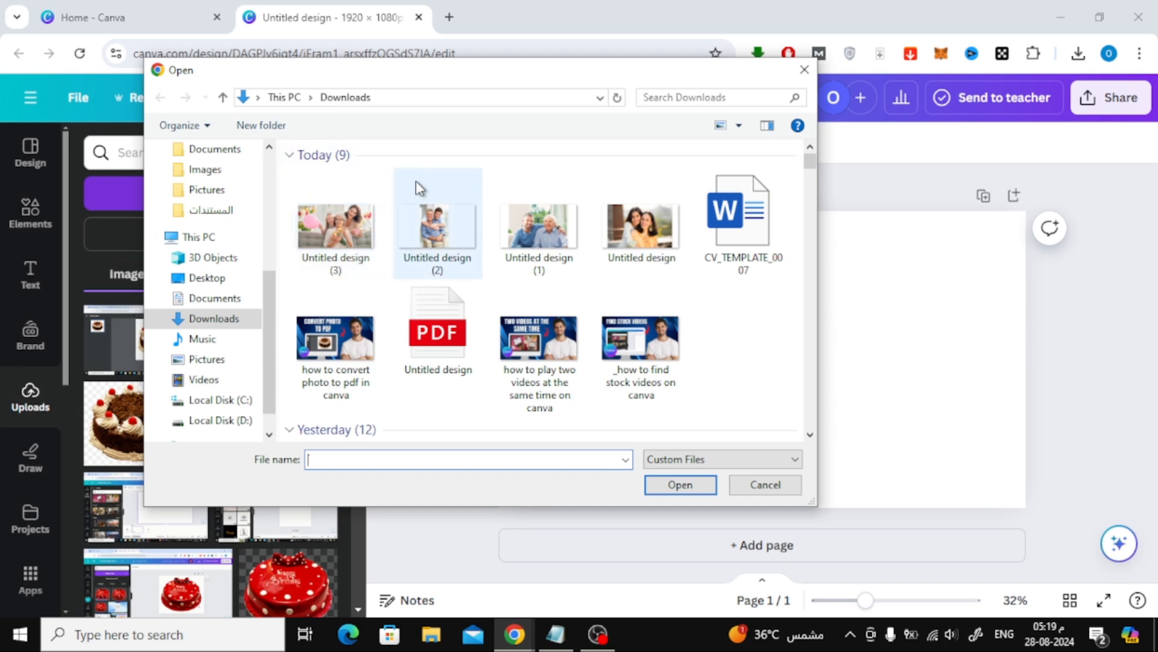
{"action": "left_click", "coordinate": [336, 225]}
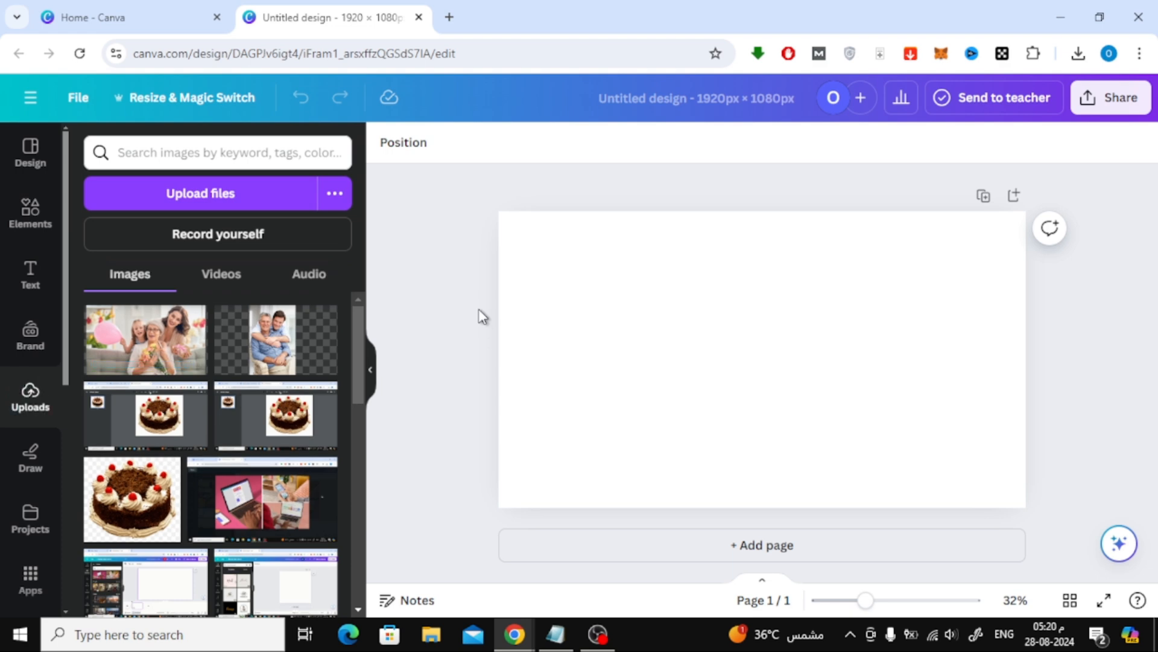
{"action": "mouse_move", "coordinate": [138, 360]}
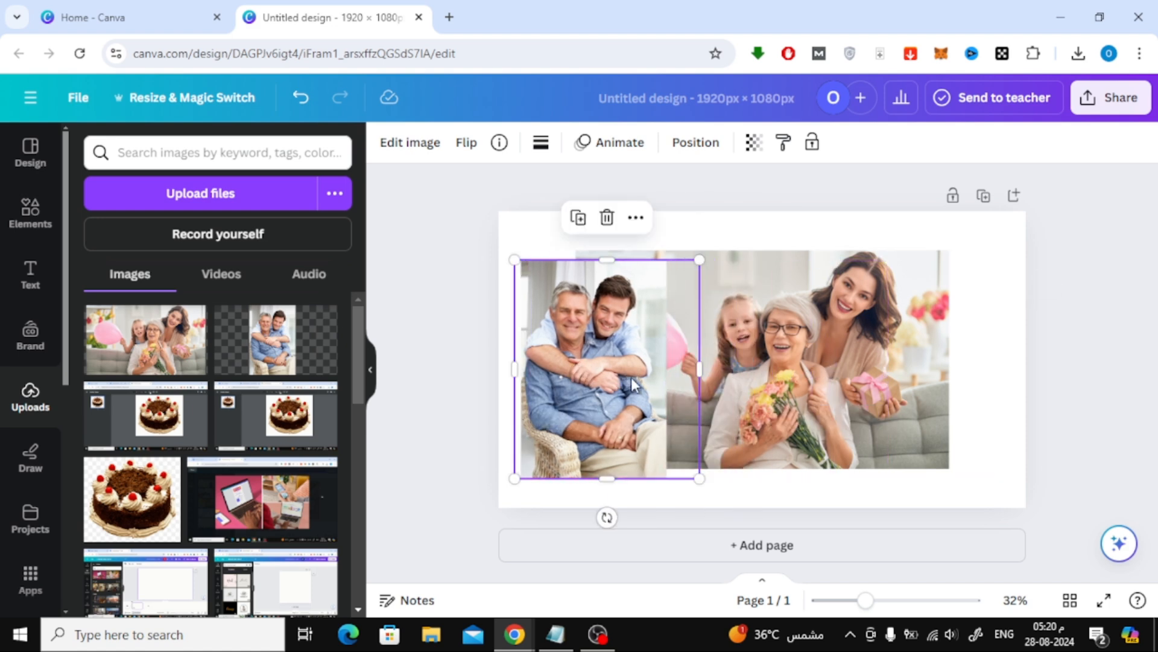
Step: Search Elements for 'home' photos and browse for a bright home interior backdrop
{"action": "left_click", "coordinate": [31, 211]}
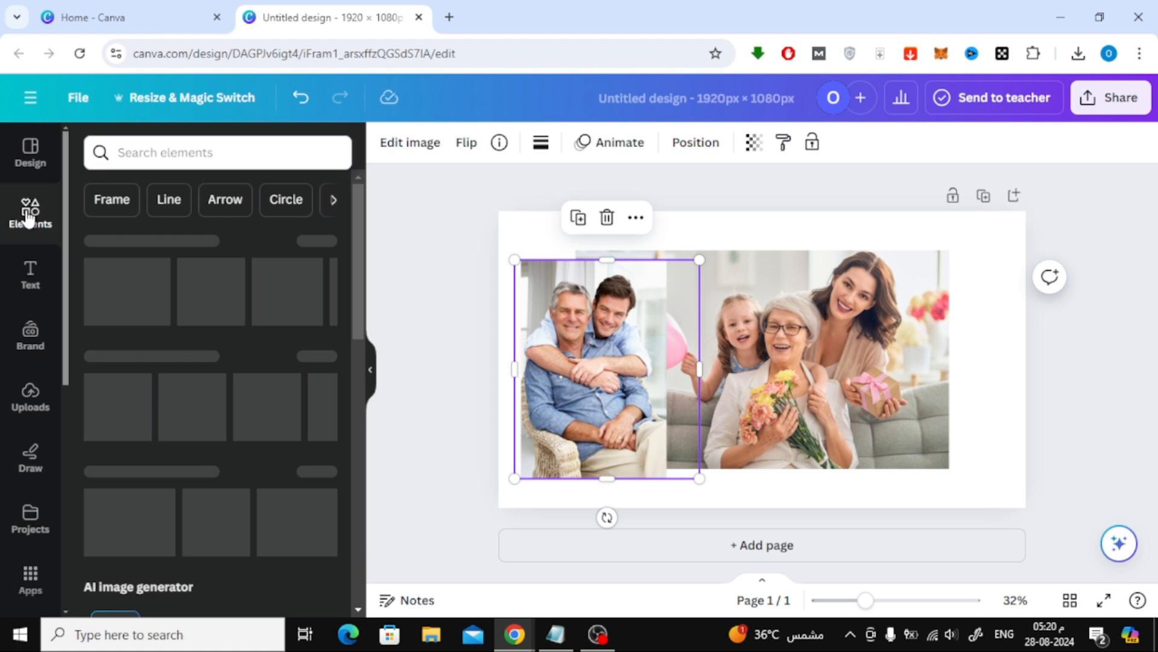
{"action": "left_click", "coordinate": [181, 154]}
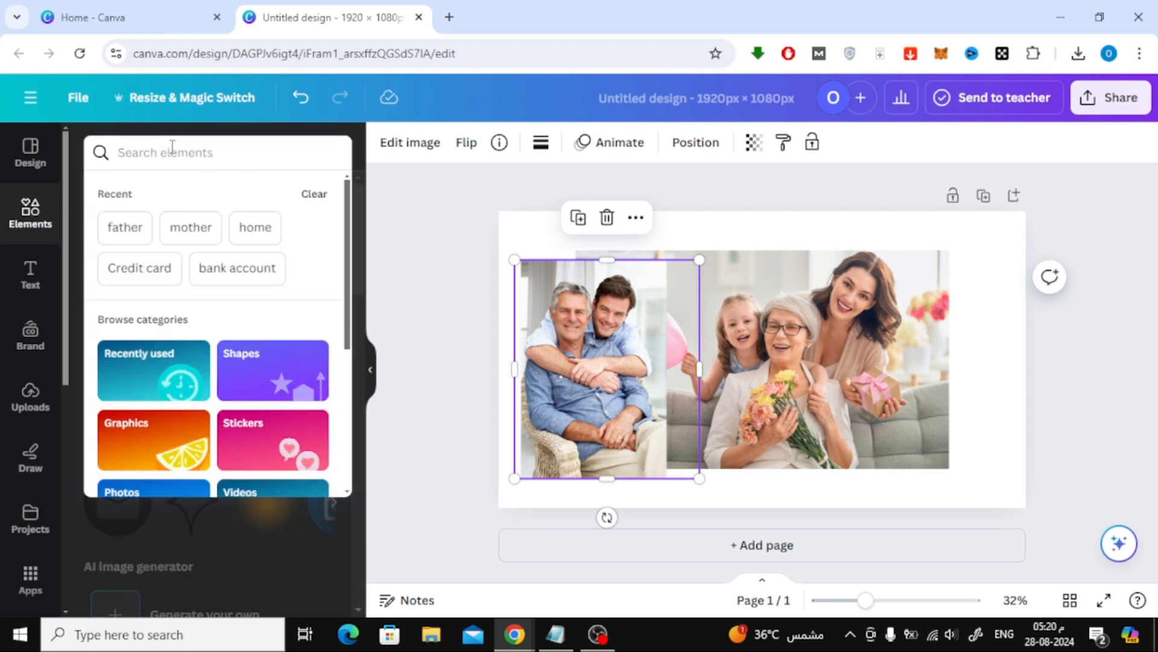
{"action": "mouse_move", "coordinate": [253, 203]}
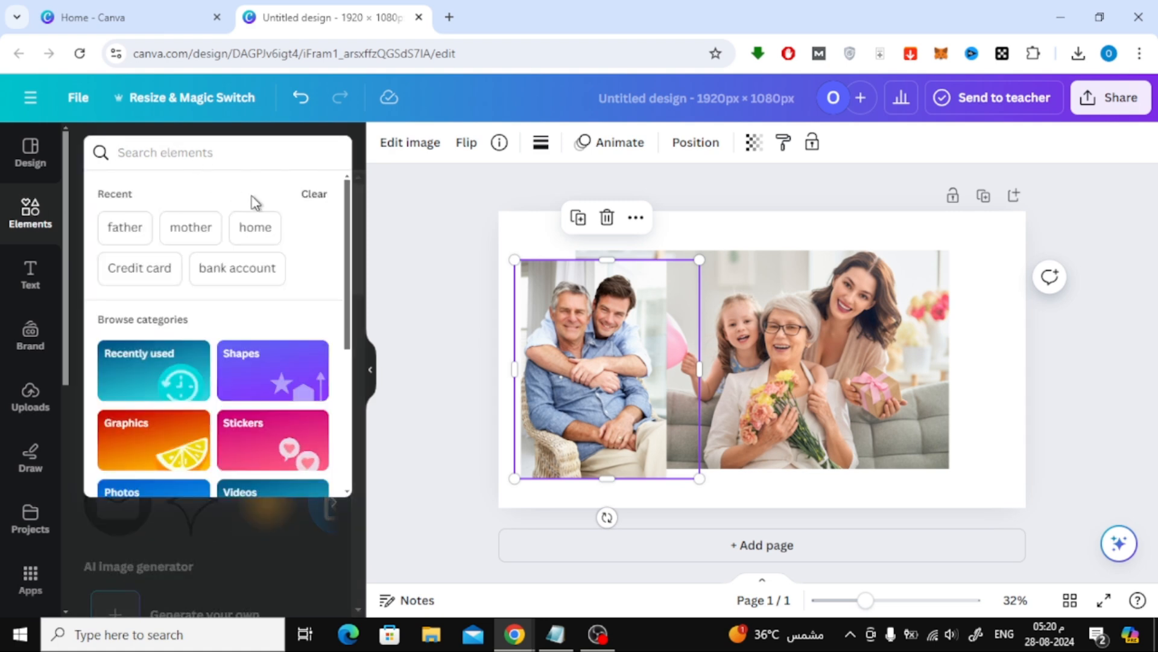
{"action": "left_click", "coordinate": [254, 226]}
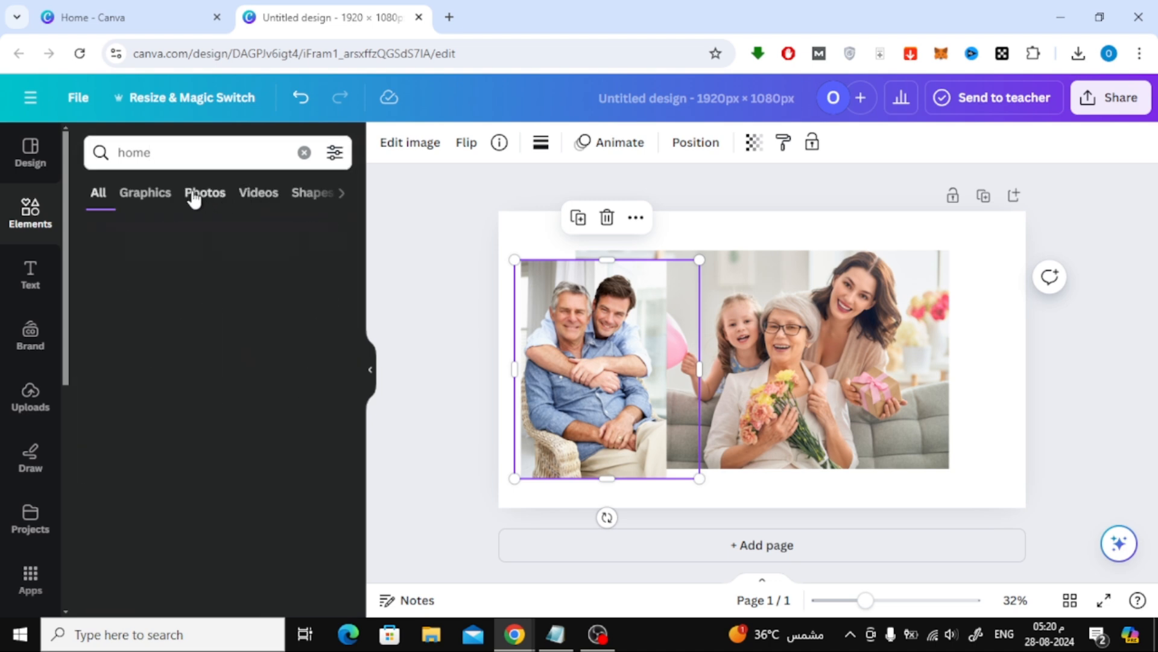
{"action": "left_click", "coordinate": [204, 192]}
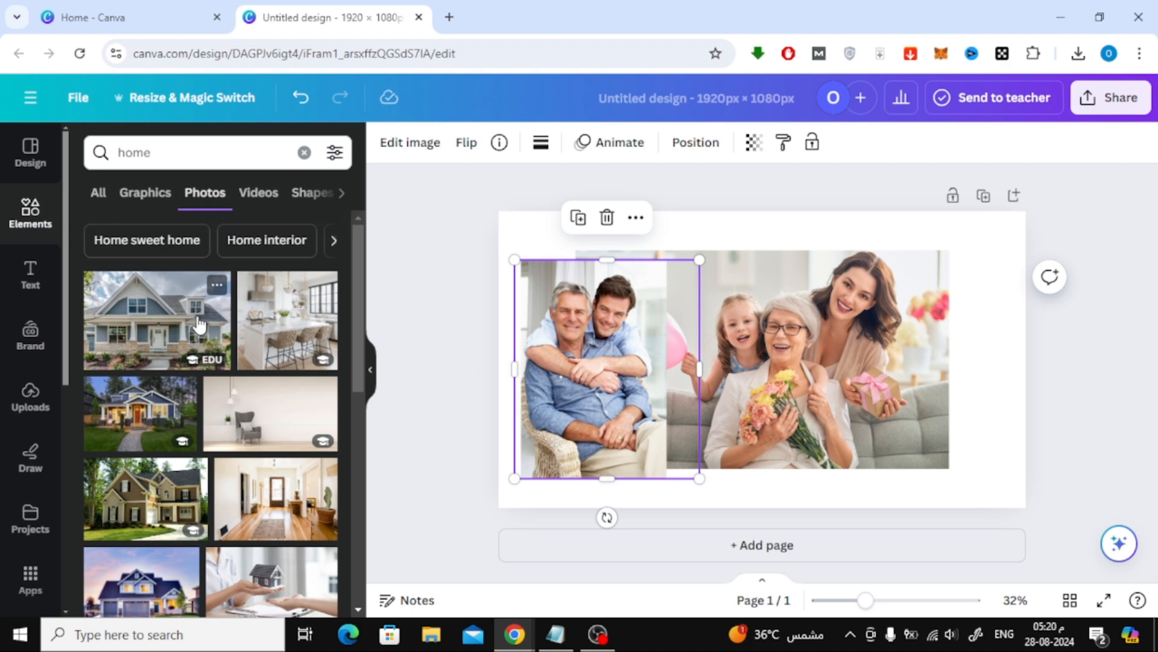
{"action": "scroll", "scroll_direction": "down", "scroll_amount": 3}
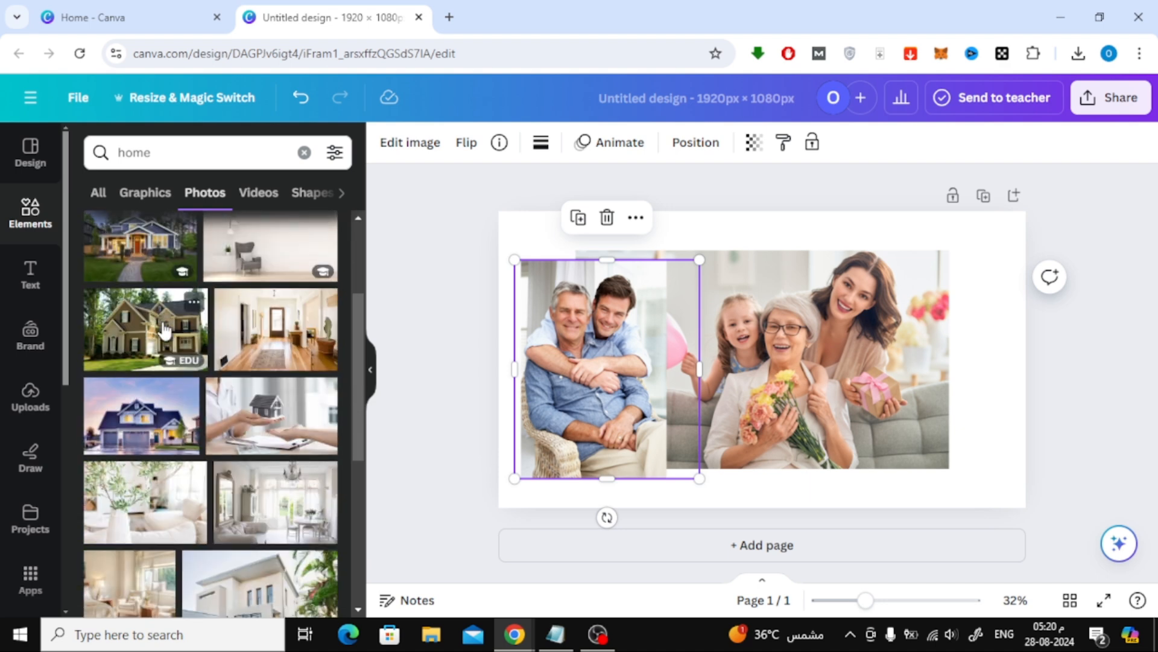
{"action": "scroll", "scroll_direction": "down", "scroll_amount": 3}
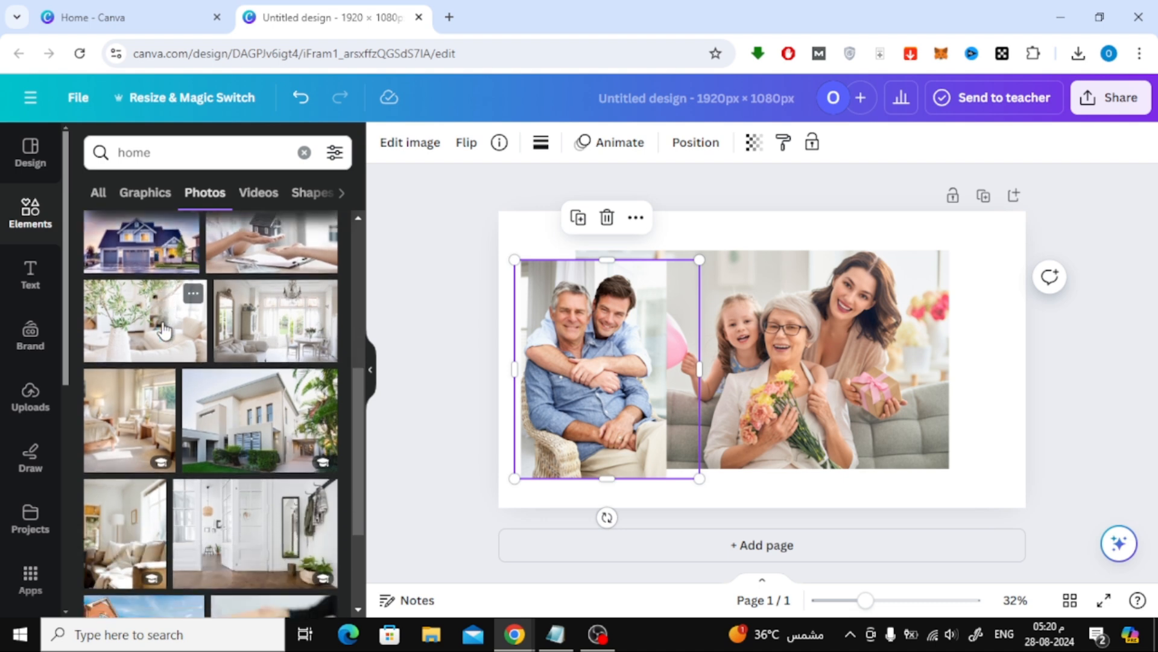
{"action": "scroll", "scroll_direction": "down", "scroll_amount": 3}
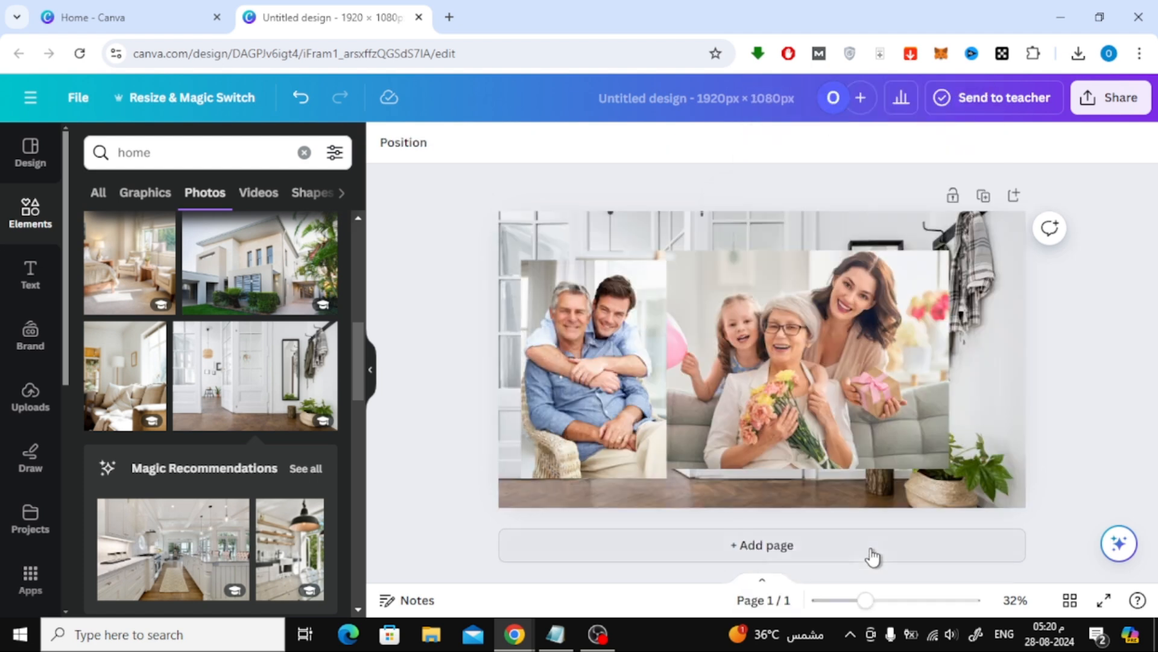
Step: Remove the background of the family group photo with BG Remover
{"action": "left_click", "coordinate": [840, 380]}
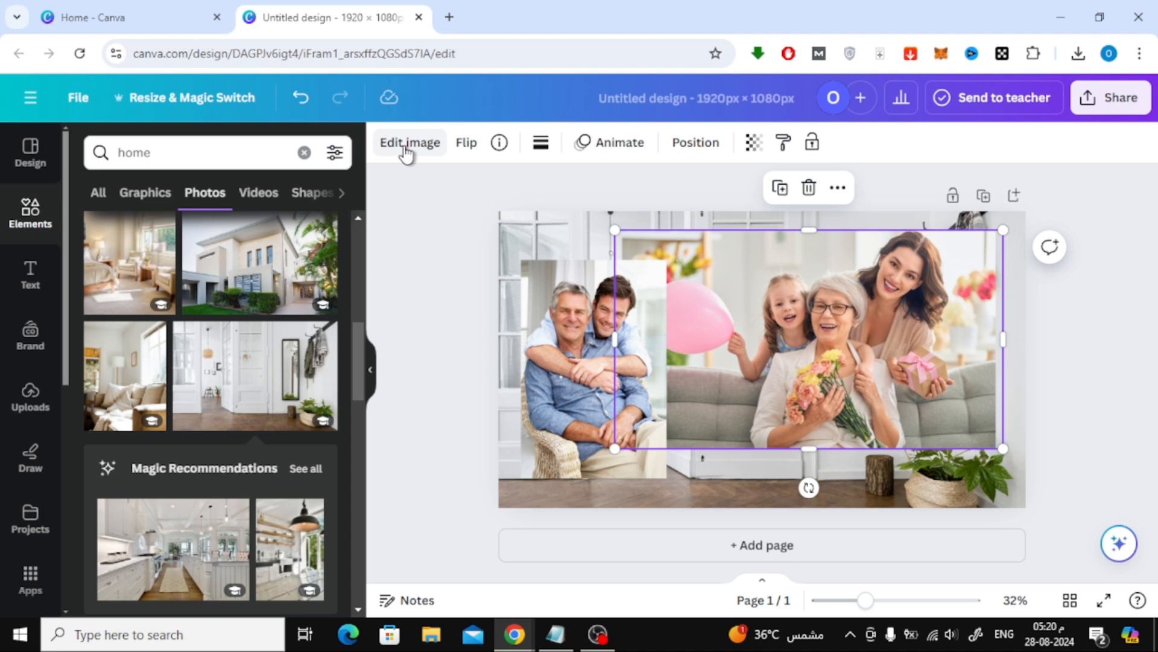
{"action": "left_click", "coordinate": [409, 143]}
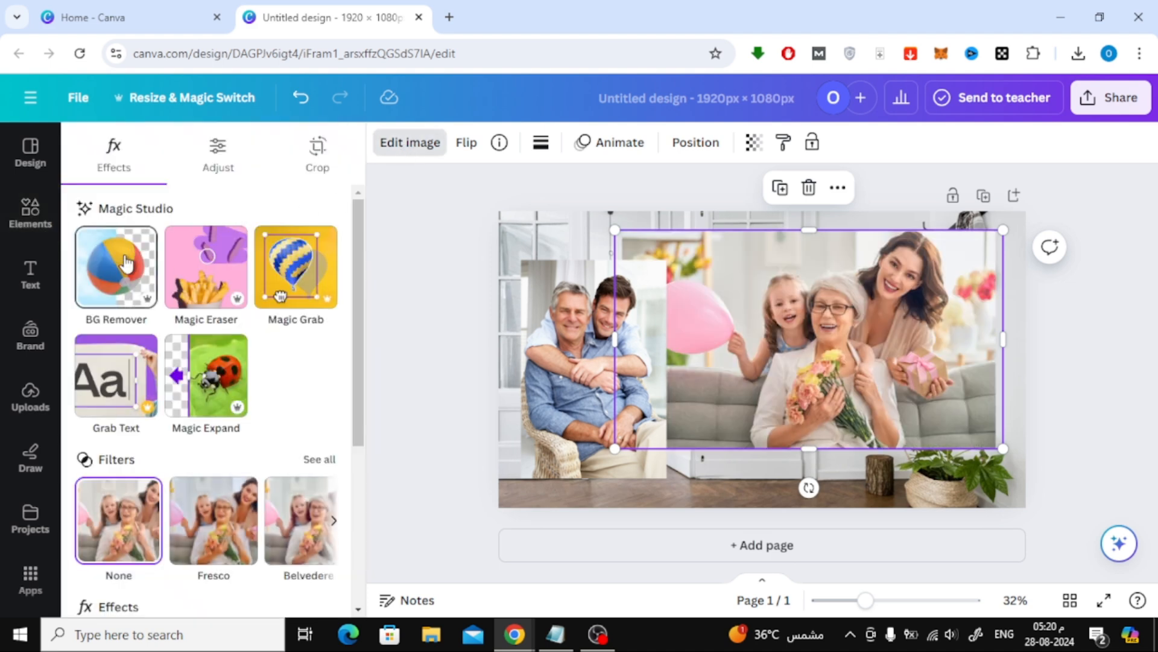
{"action": "left_click", "coordinate": [115, 267]}
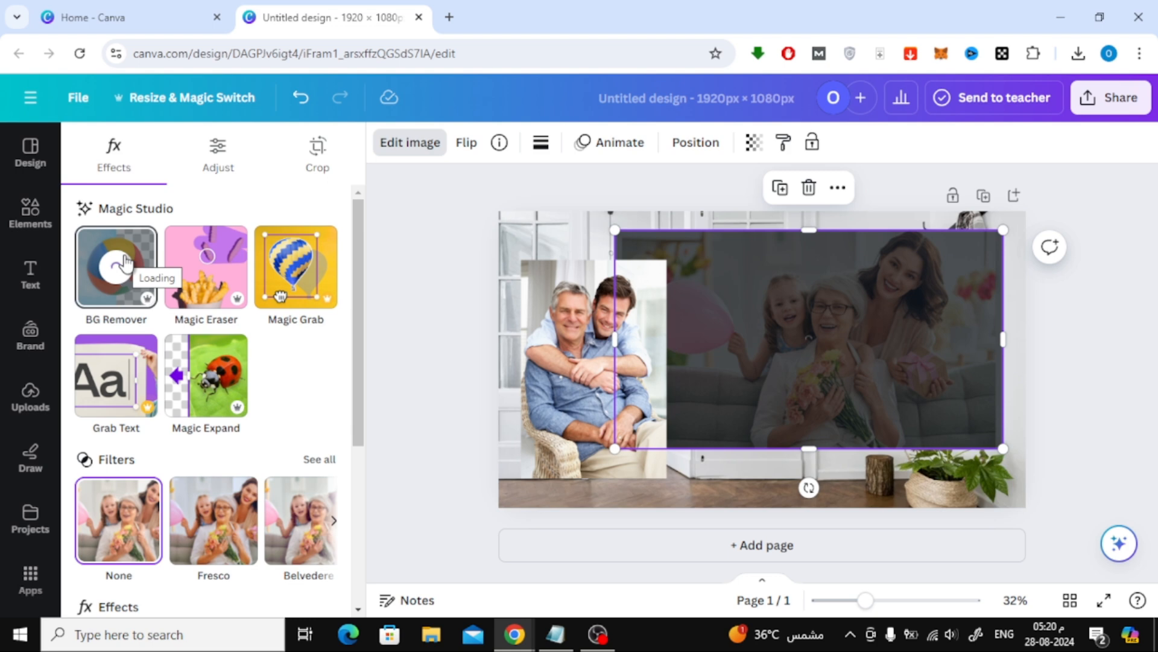
Step: Run BG Remover on the father-and-son photo as well
{"action": "left_click", "coordinate": [114, 266]}
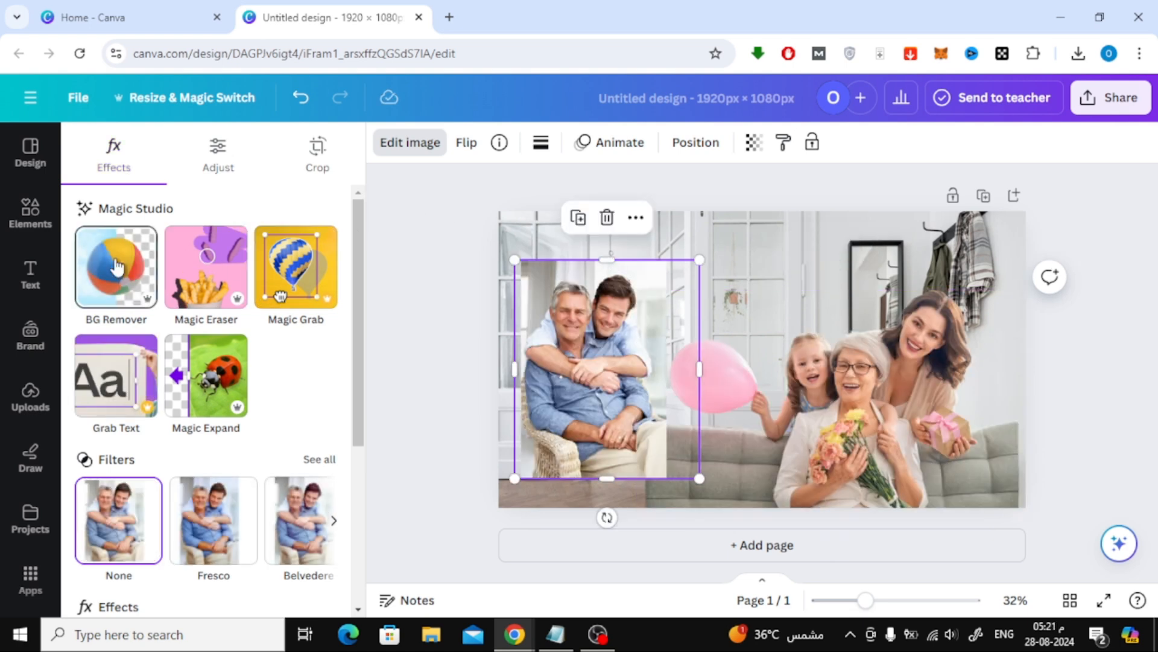
{"action": "left_click", "coordinate": [116, 266]}
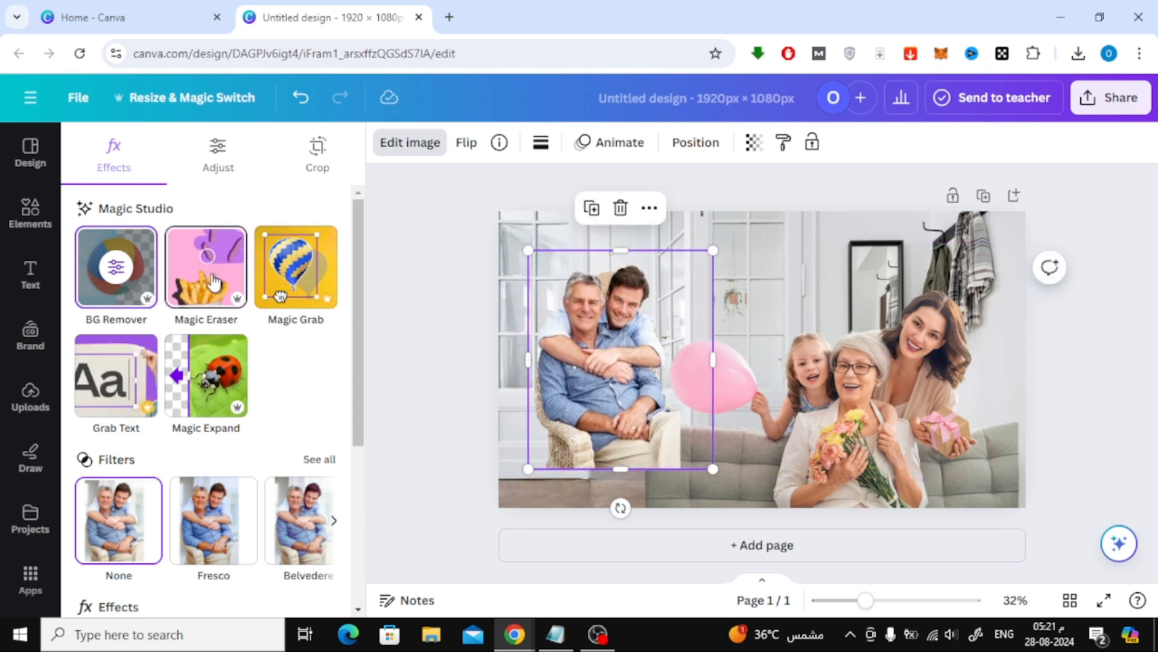
Step: With Magic Eraser at brush size 5, erase leftover background slivers along the man's left and right sides
{"action": "left_click", "coordinate": [206, 267]}
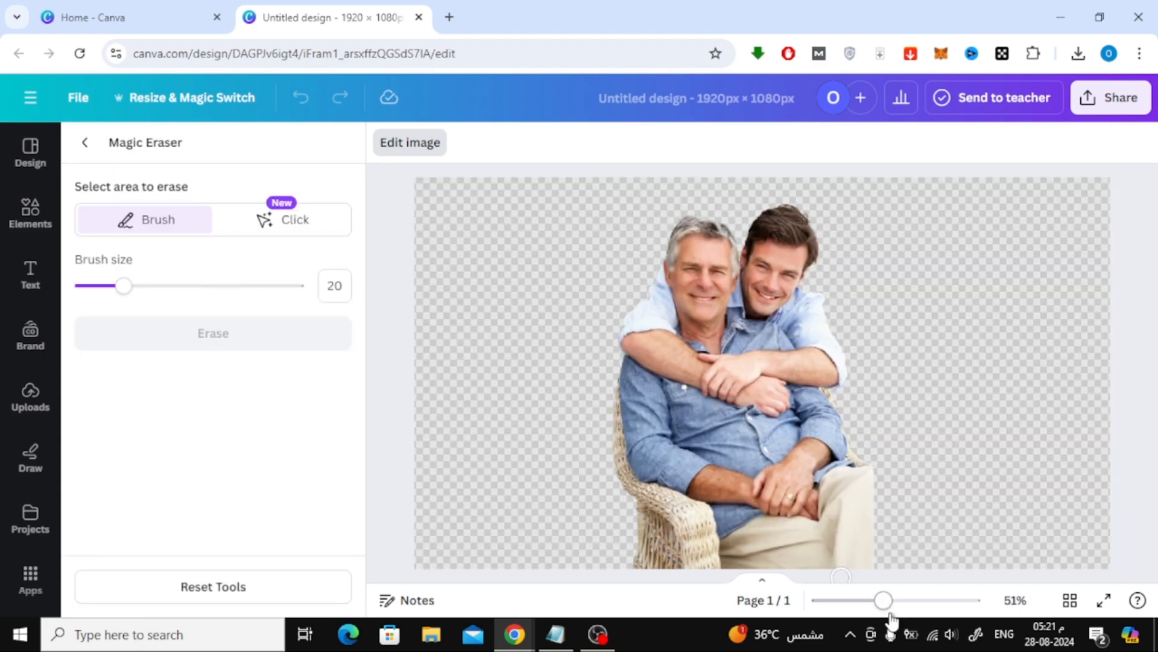
{"action": "left_click_drag", "start_coordinate": [884, 600], "coordinate": [916, 600]}
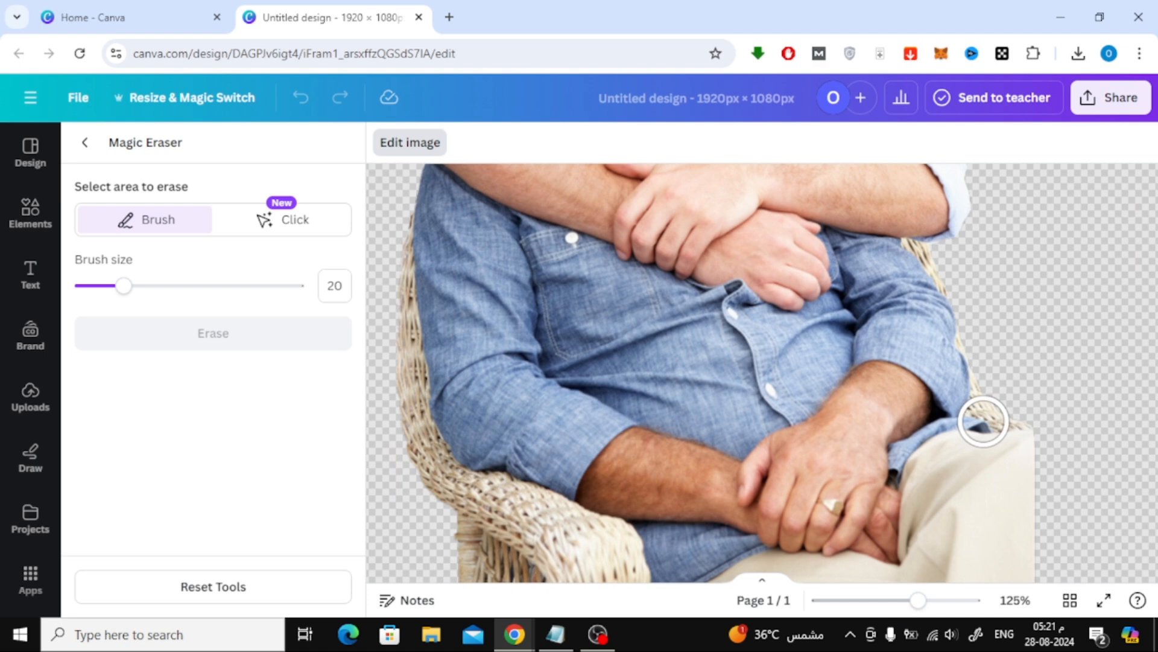
{"action": "mouse_move", "coordinate": [168, 318]}
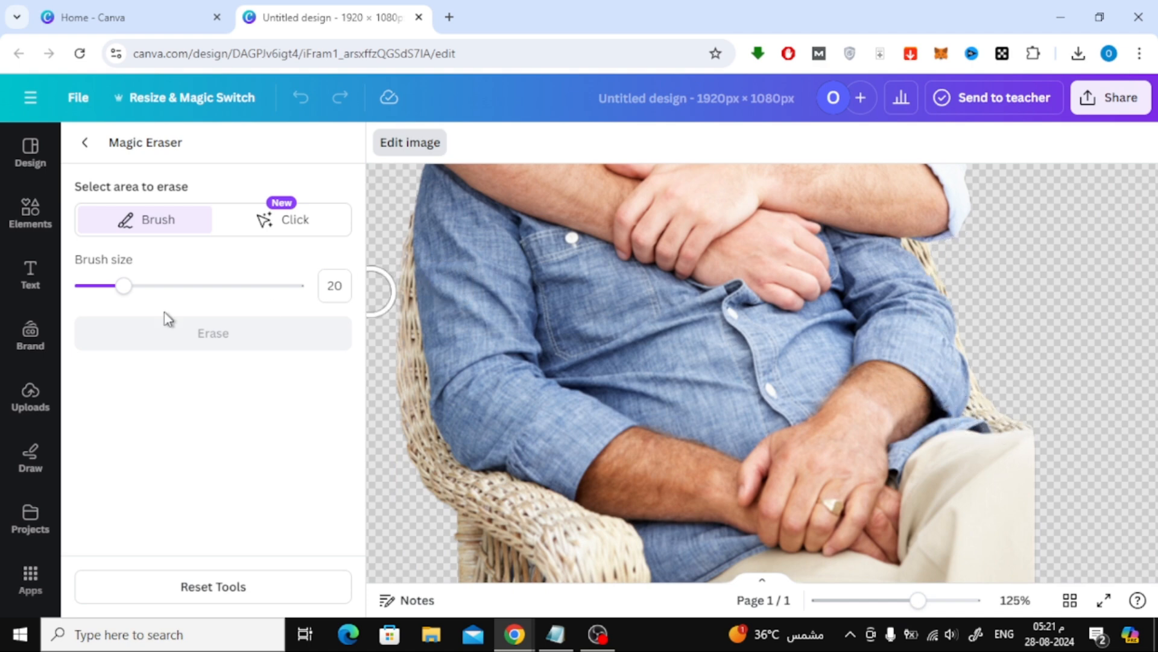
{"action": "left_click_drag", "start_coordinate": [123, 286], "coordinate": [88, 286]}
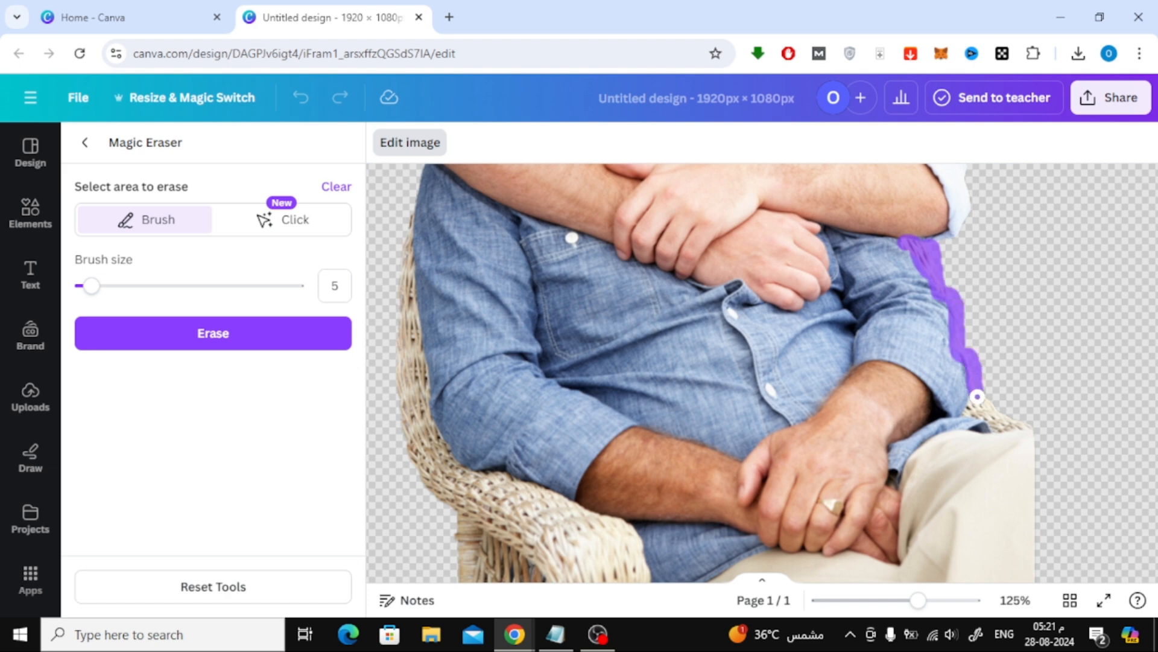
{"action": "left_click_drag", "start_coordinate": [976, 397], "coordinate": [981, 410]}
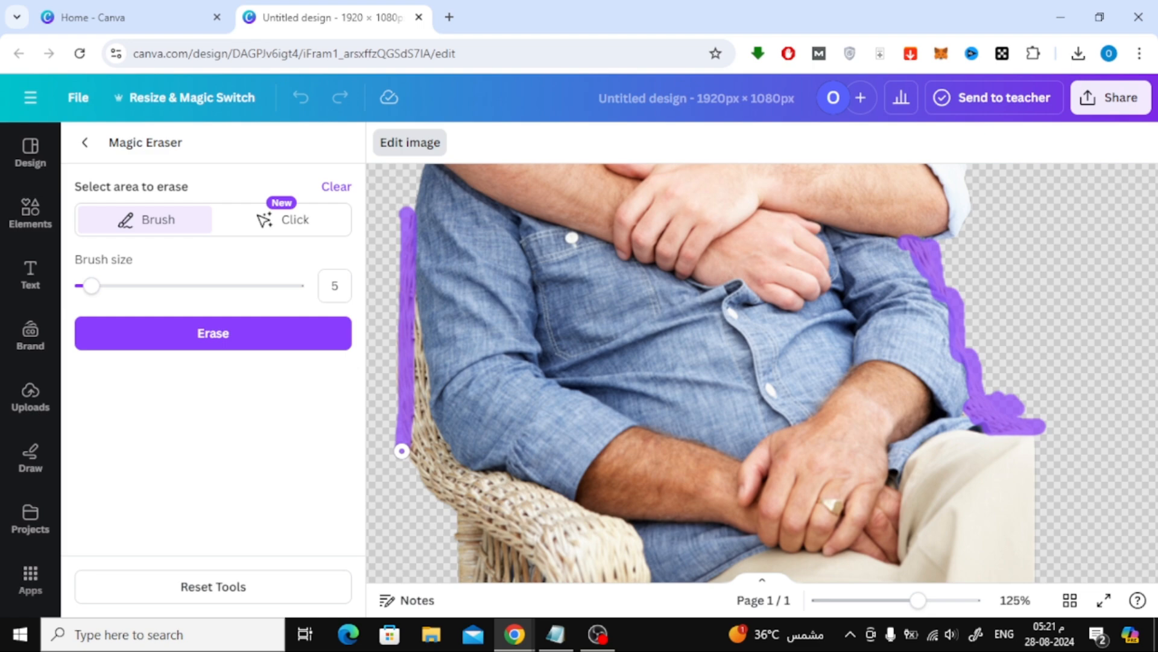
{"action": "left_click_drag", "start_coordinate": [403, 451], "coordinate": [424, 442]}
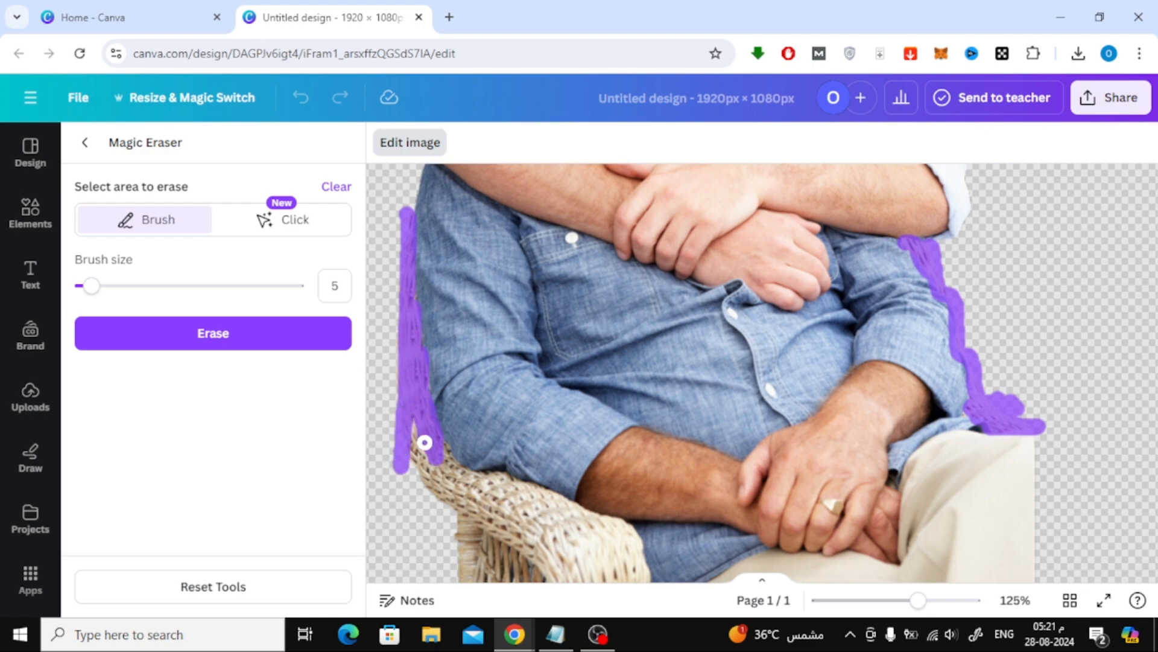
{"action": "left_click", "coordinate": [213, 333]}
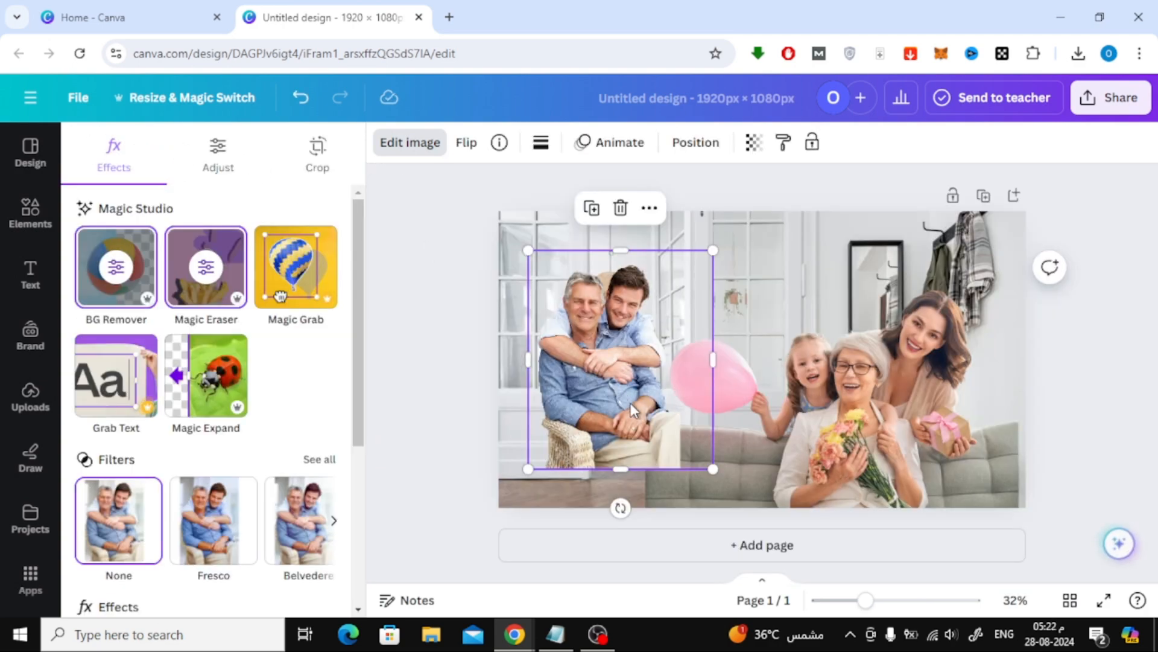
Step: Enlarge the father-and-son and family group cut-outs and set them side by side across the lower backdrop
{"action": "left_click_drag", "start_coordinate": [527, 468], "coordinate": [479, 527]}
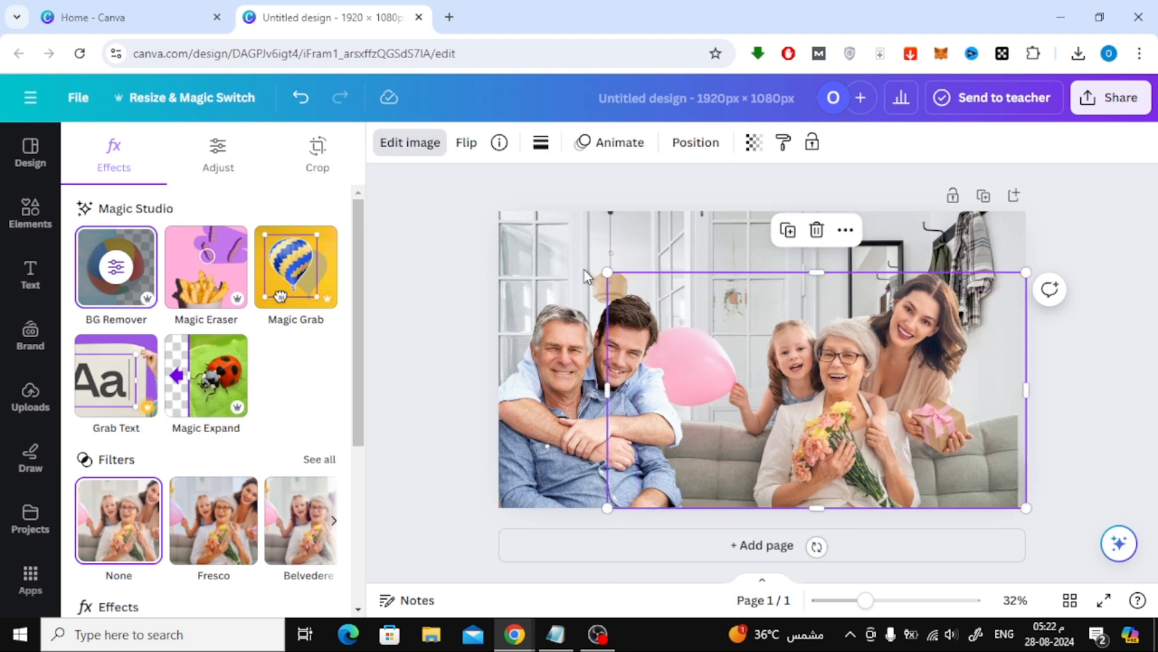
{"action": "left_click", "coordinate": [316, 155]}
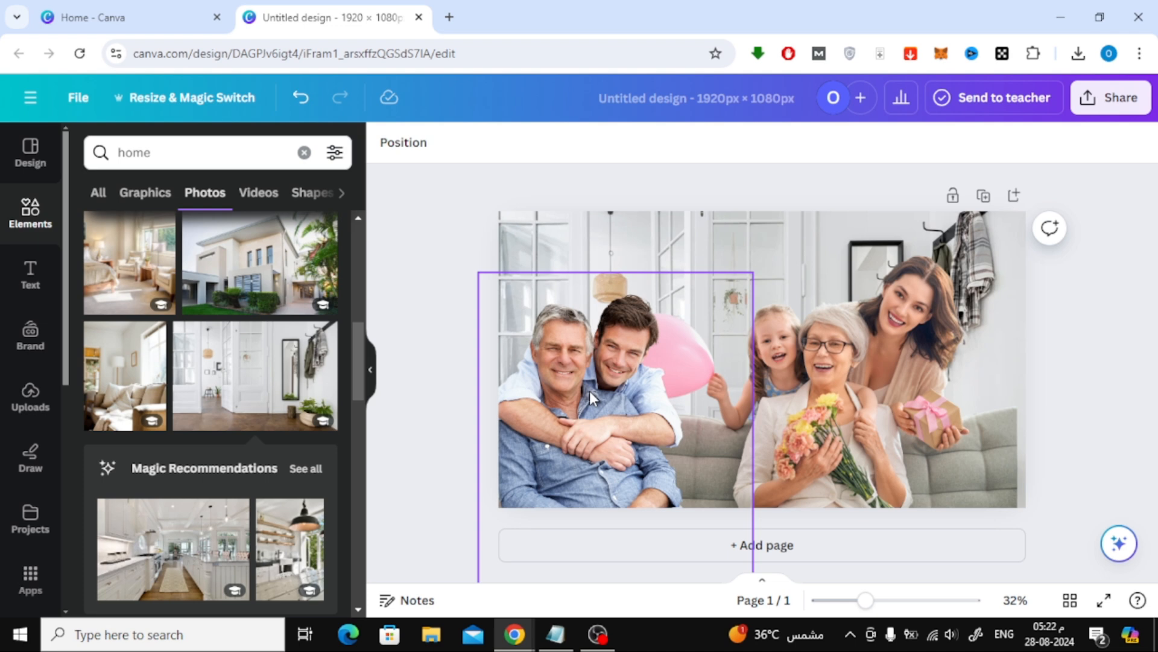
{"action": "left_click", "coordinate": [592, 398]}
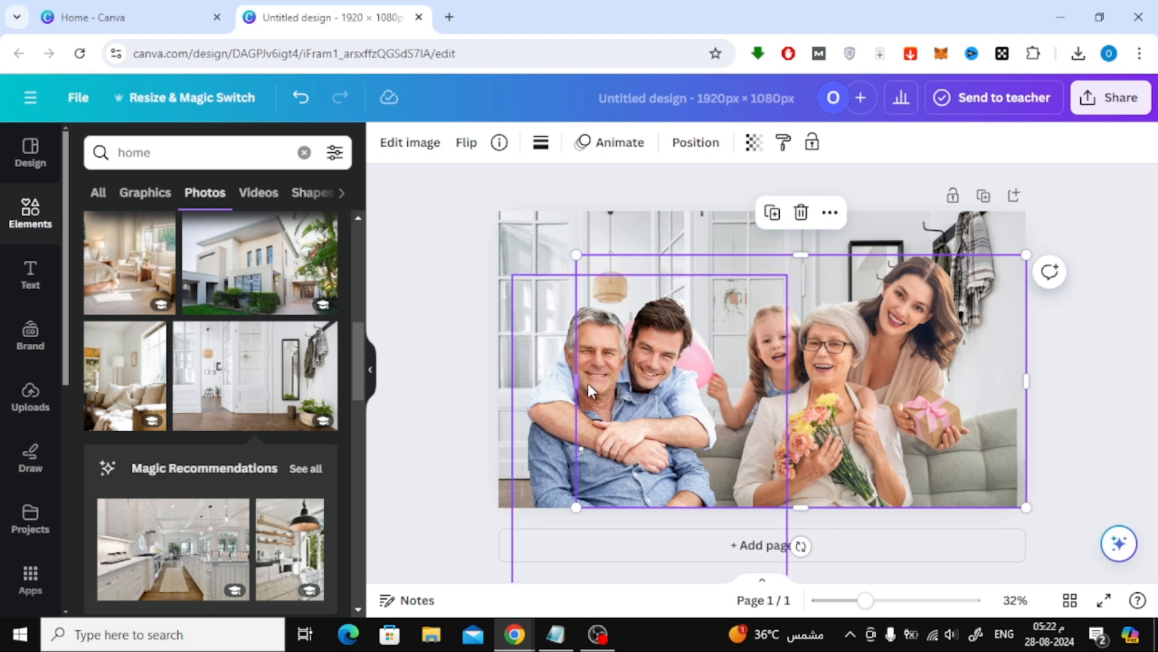
{"action": "left_click_drag", "start_coordinate": [576, 255], "coordinate": [491, 250]}
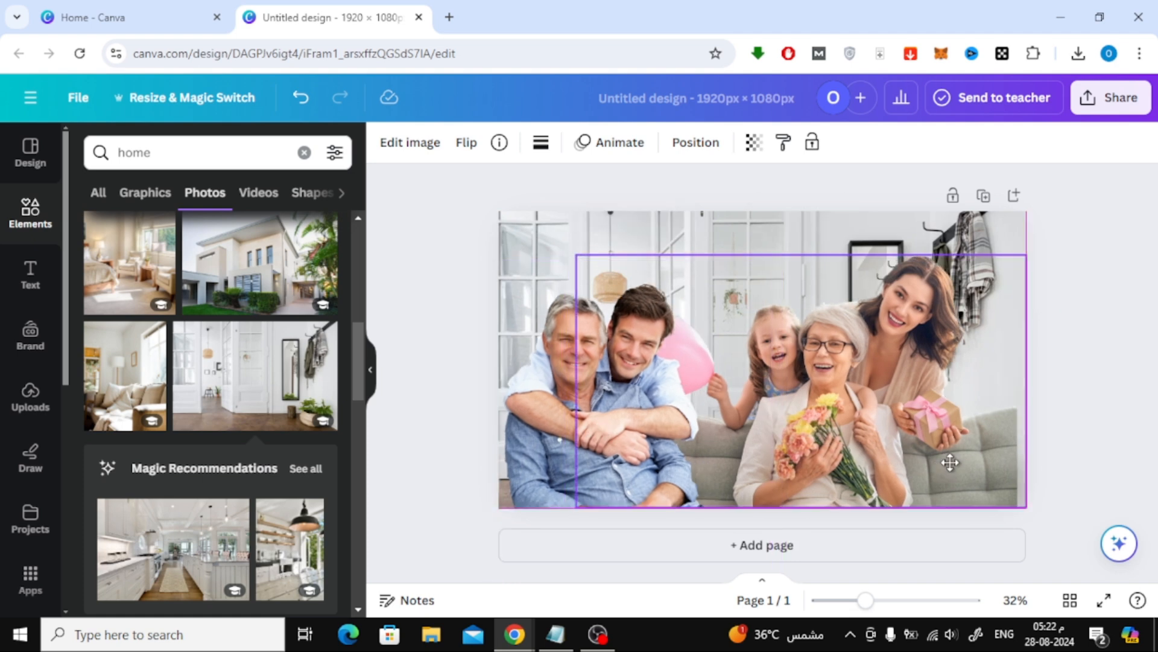
{"action": "left_click_drag", "start_coordinate": [580, 255], "coordinate": [572, 254]}
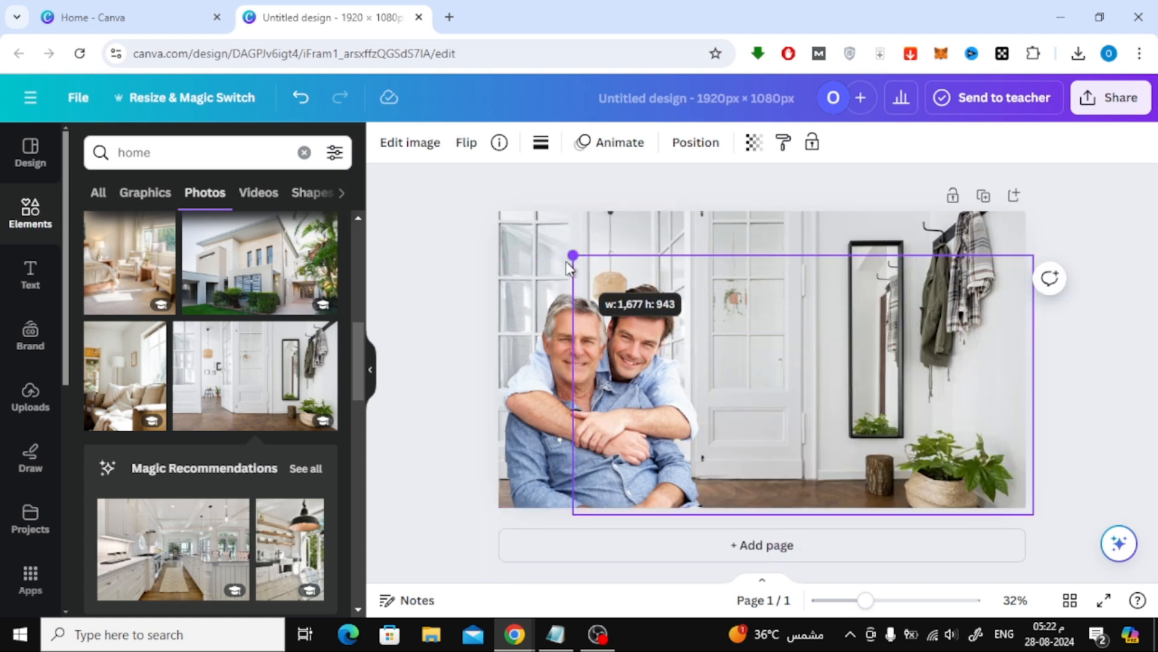
{"action": "left_click_drag", "start_coordinate": [572, 255], "coordinate": [474, 244]}
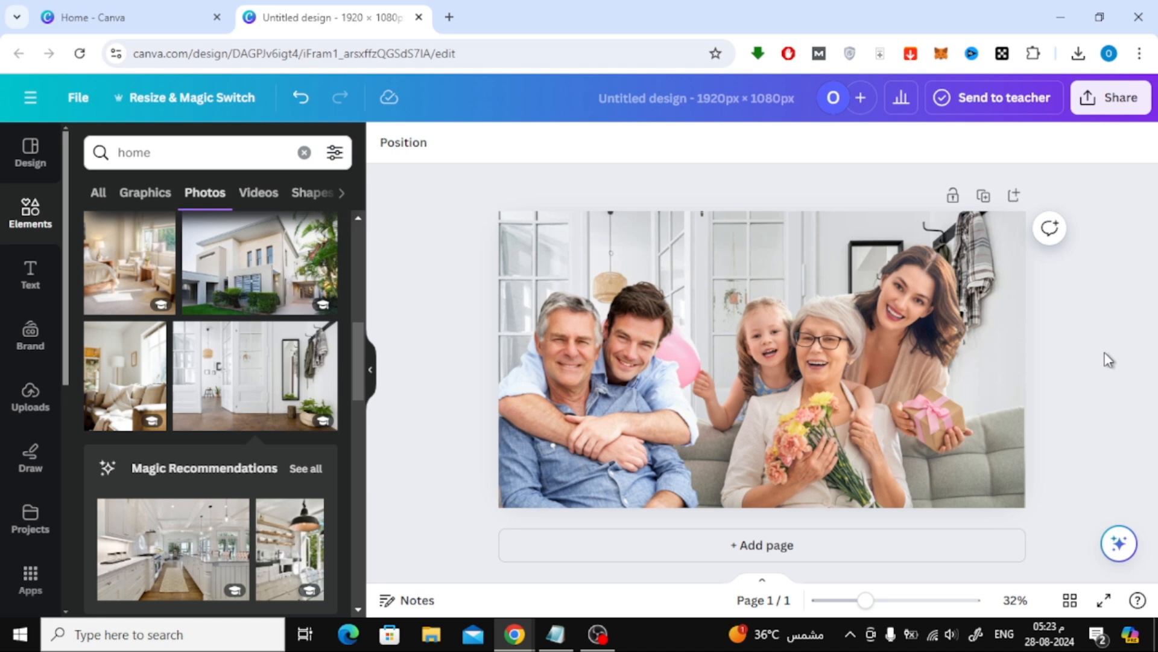
{"action": "left_click", "coordinate": [603, 405]}
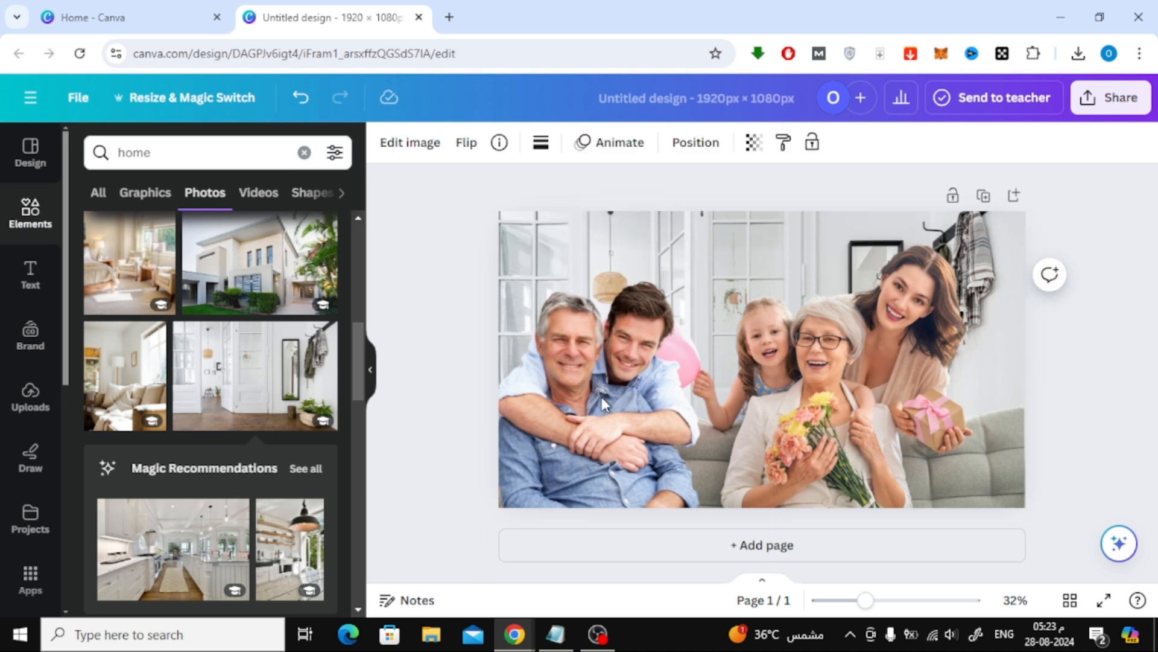